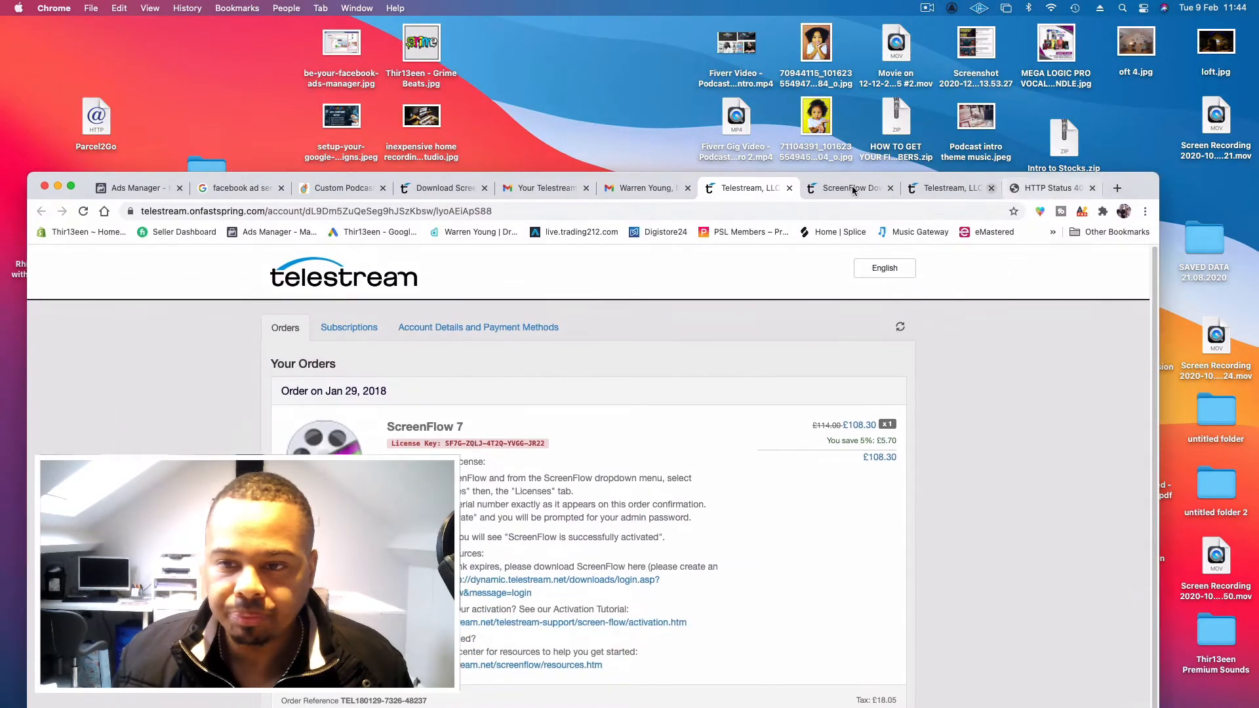
- Switch from the Telestream ScreenFlow 7 order page to the Ads Manager campaigns list
click(134, 188)
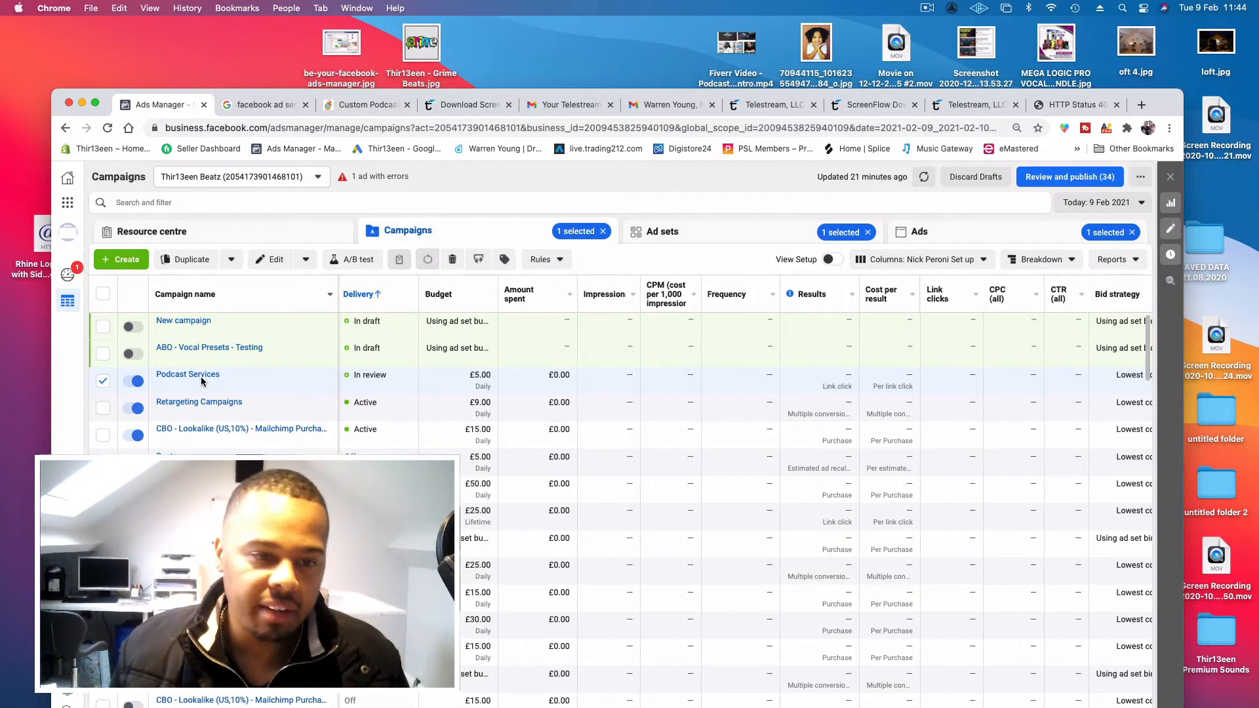
- Open the Podcast Services ad sets and edit the Video Blog ad set
click(662, 231)
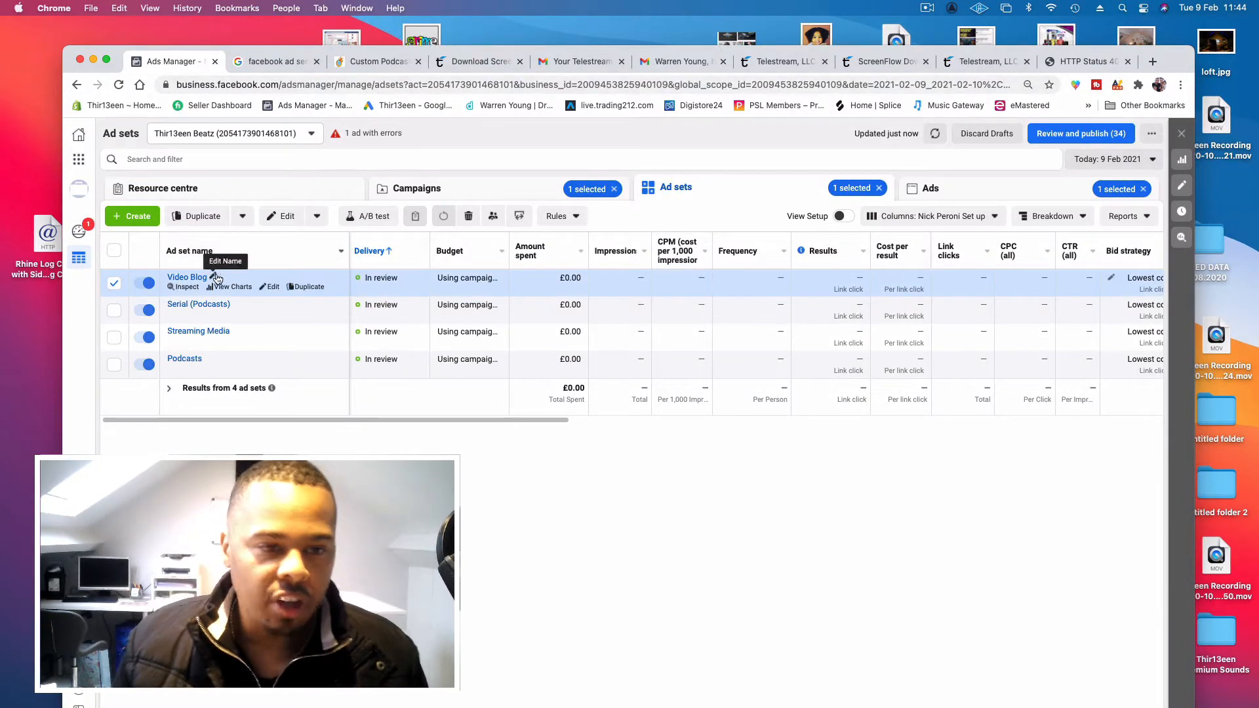
mouse_move(193, 307)
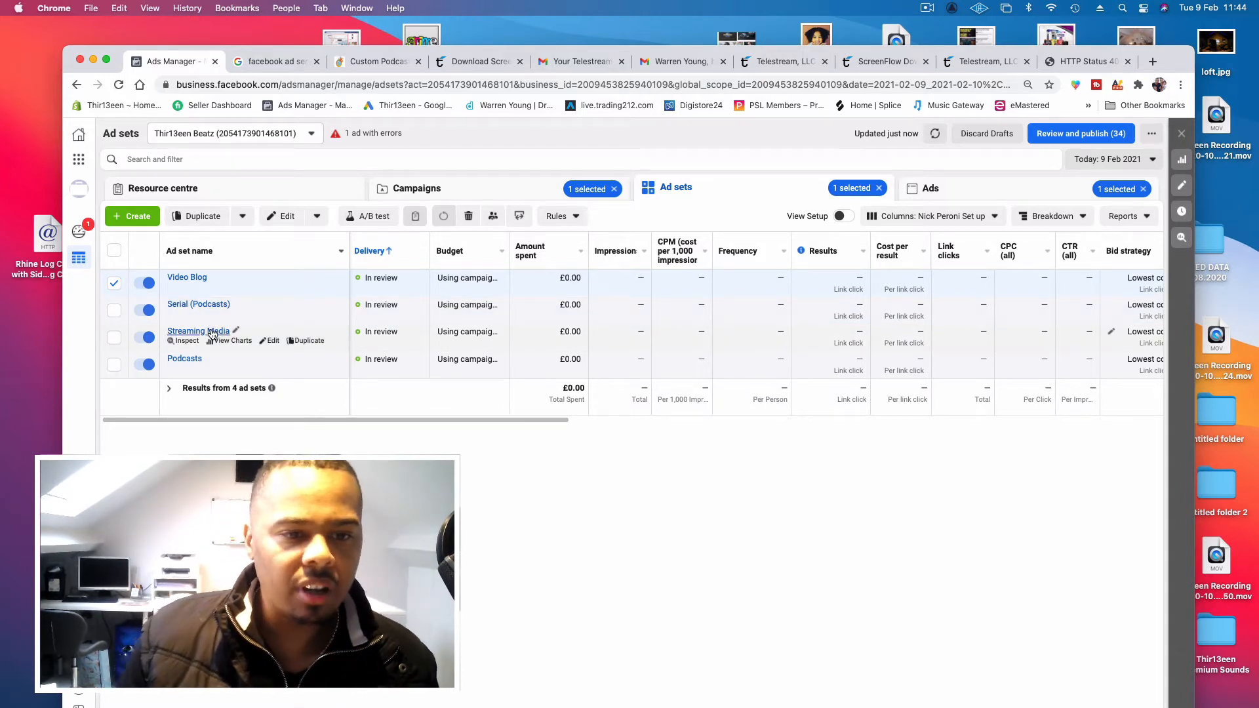
mouse_move(185, 358)
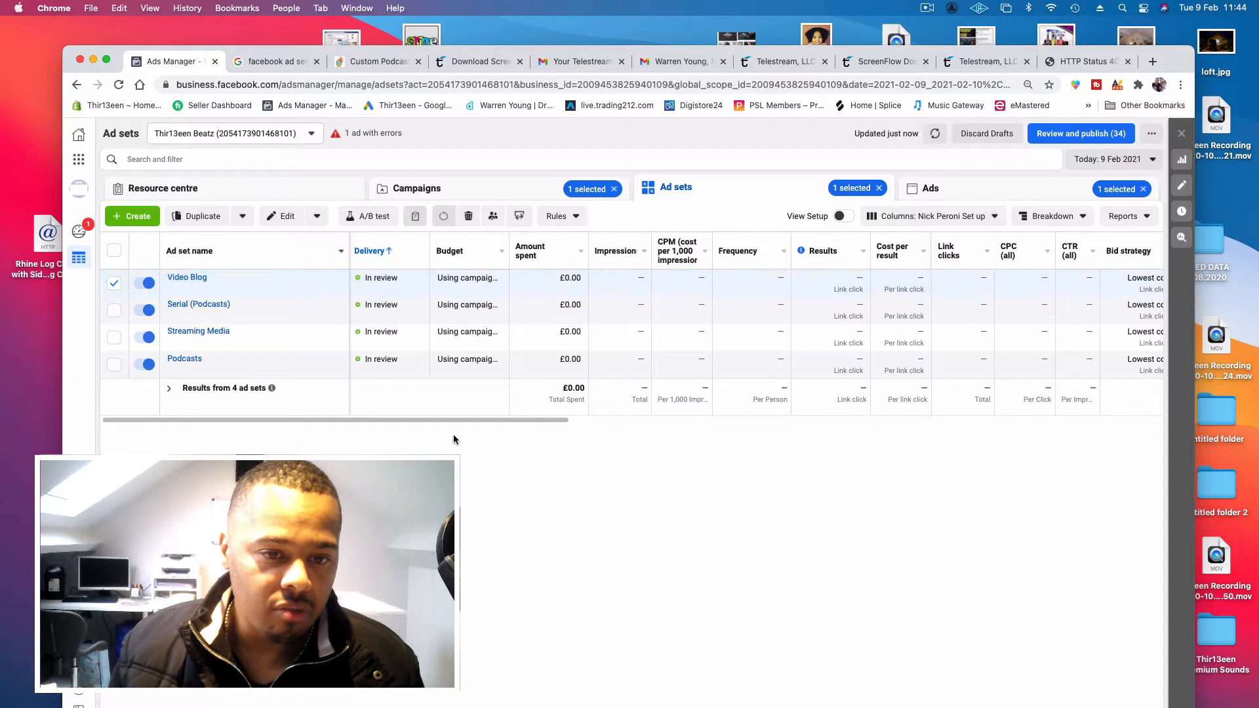
click(935, 134)
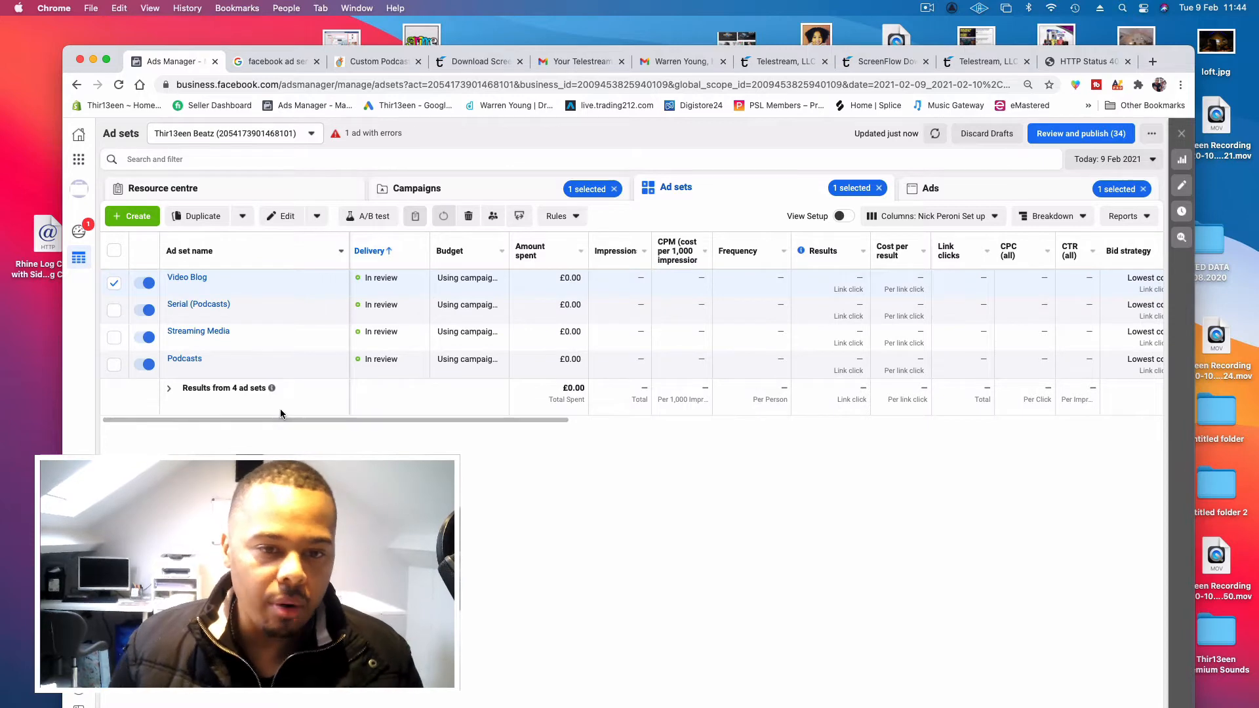
mouse_move(223, 346)
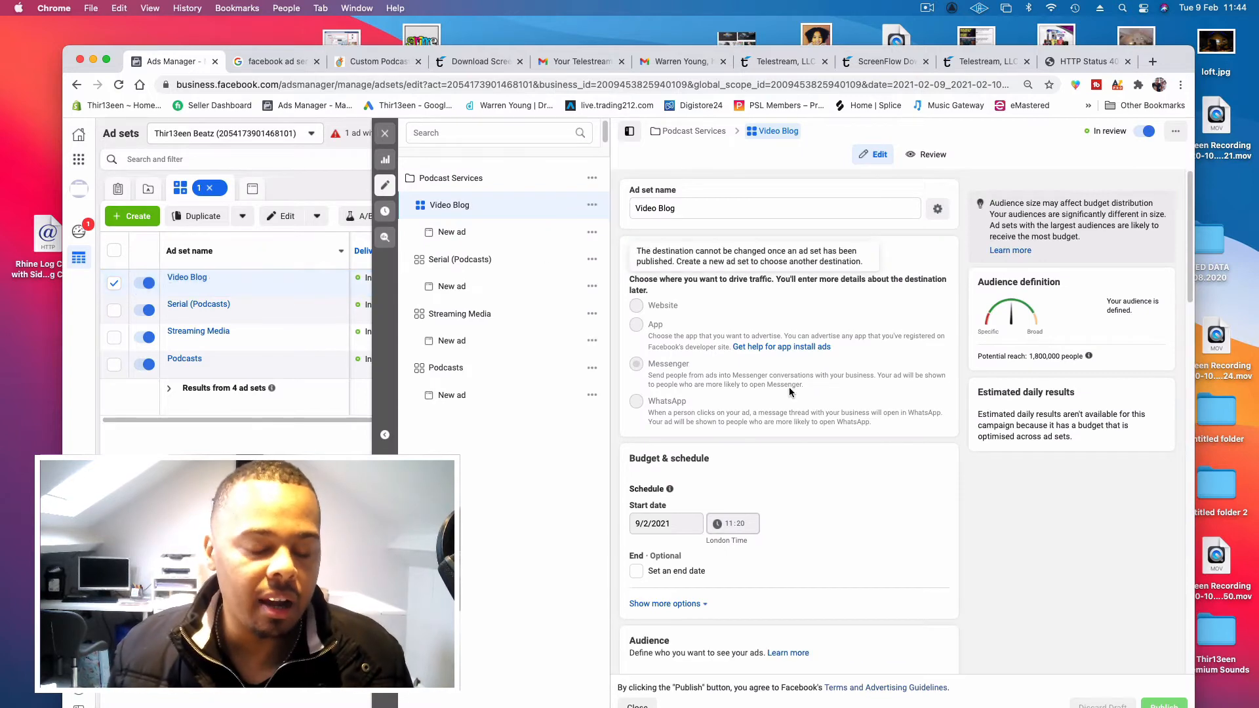
scroll(down, 3)
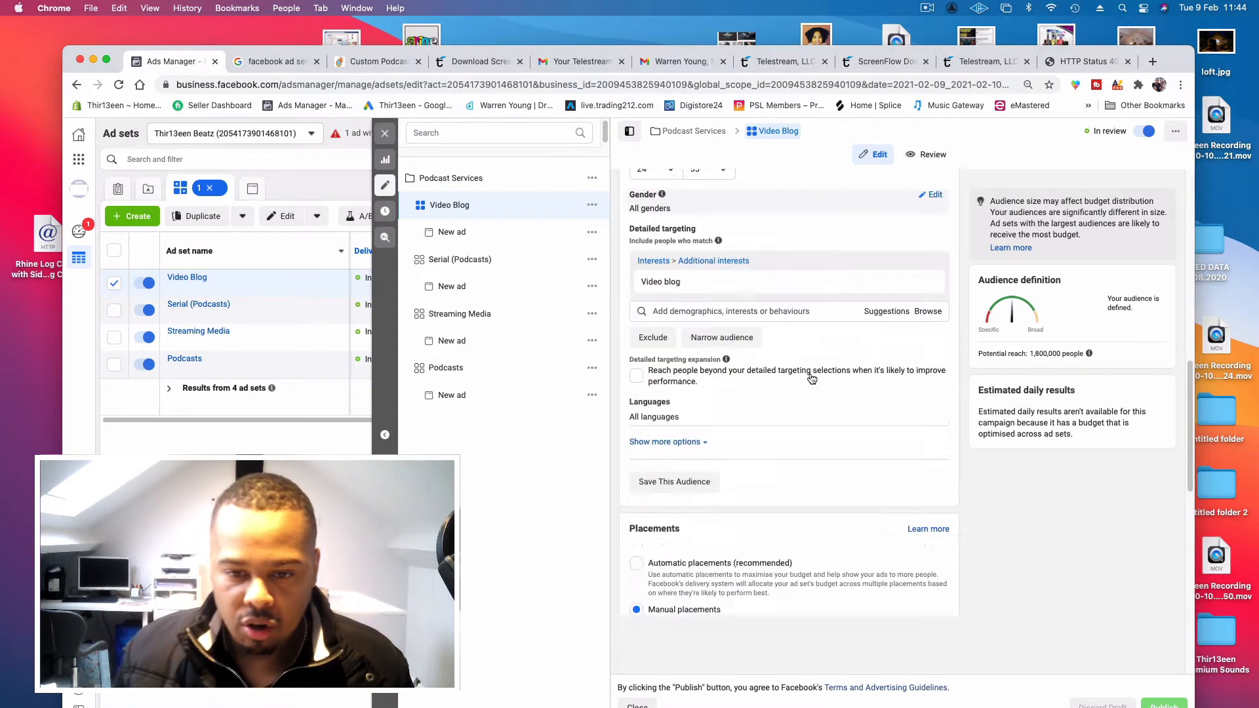
scroll(down, 3)
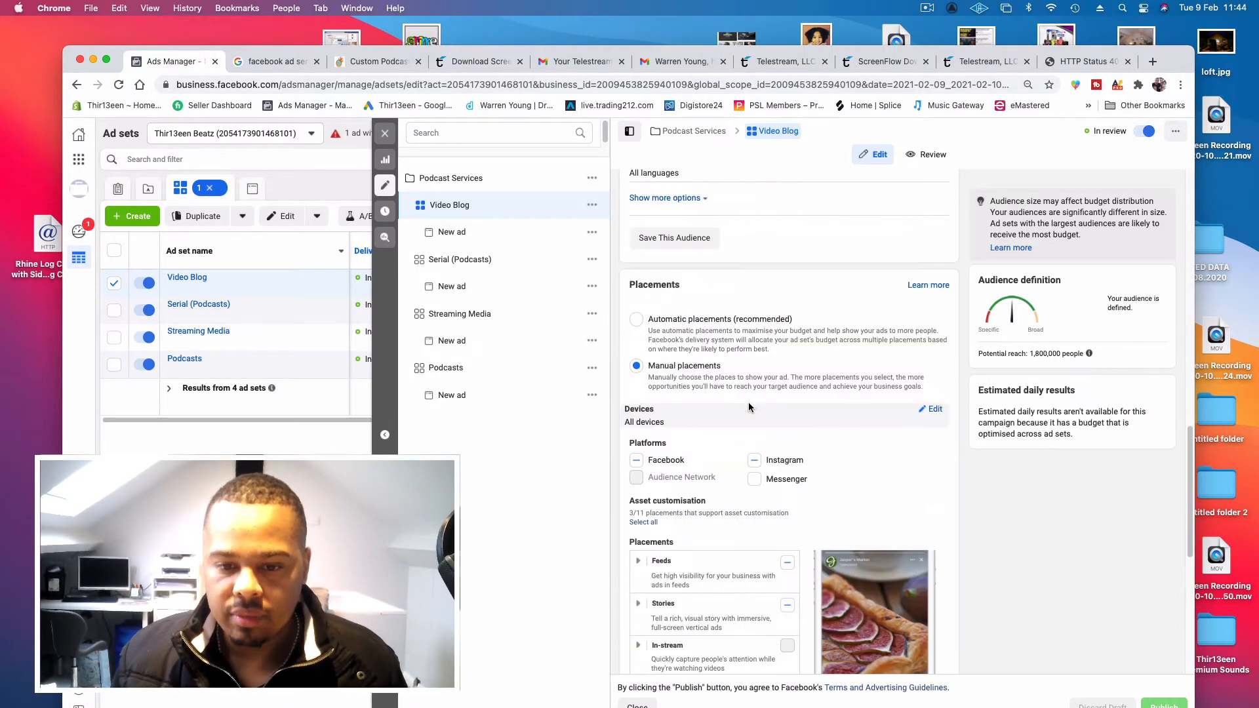
scroll(down, 3)
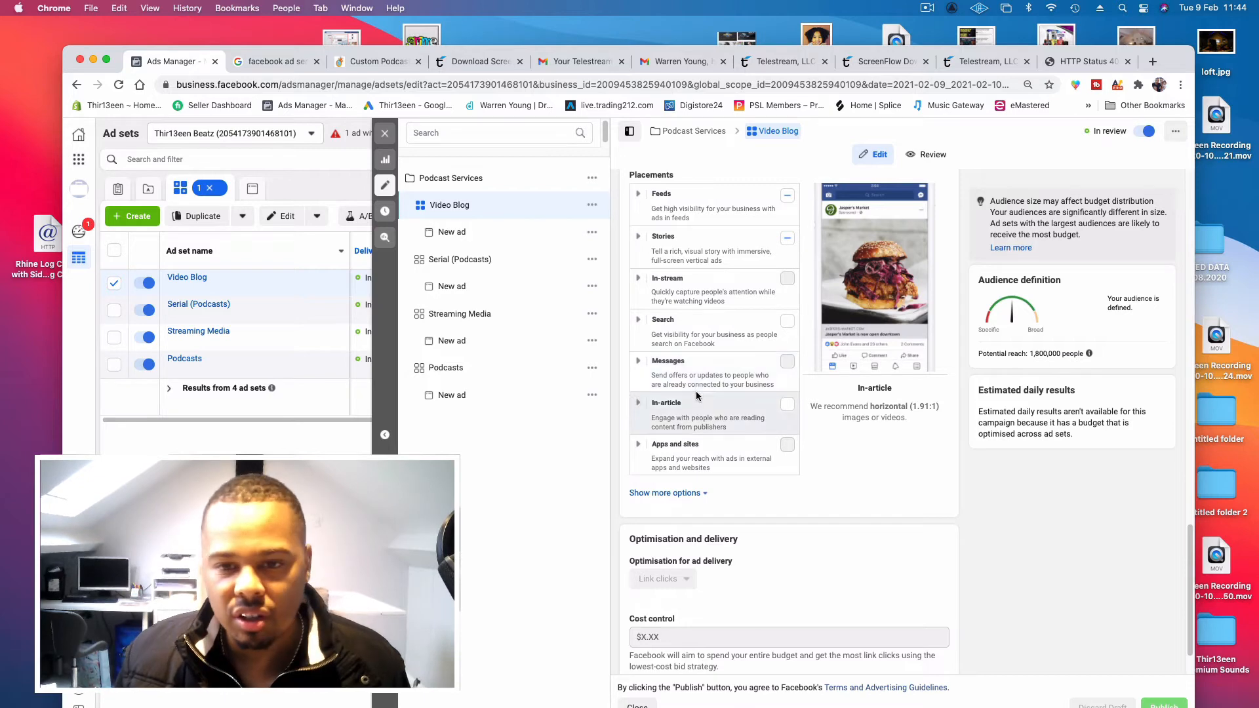
click(638, 237)
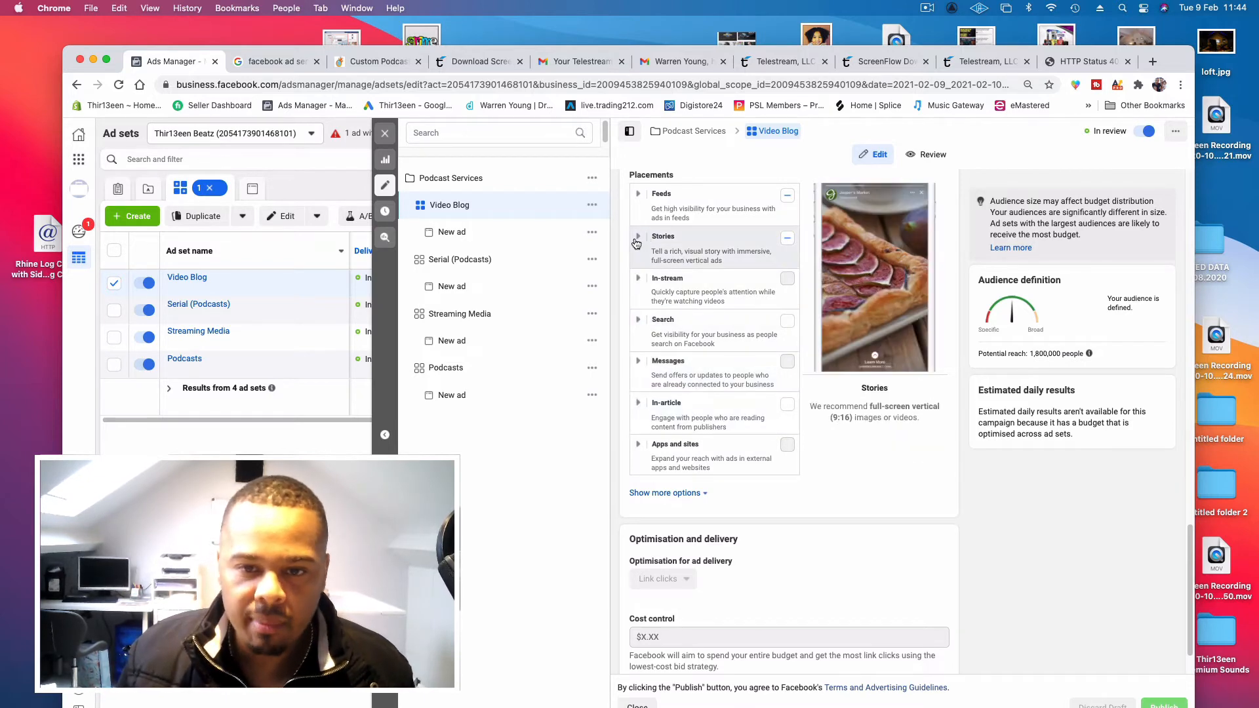
click(637, 237)
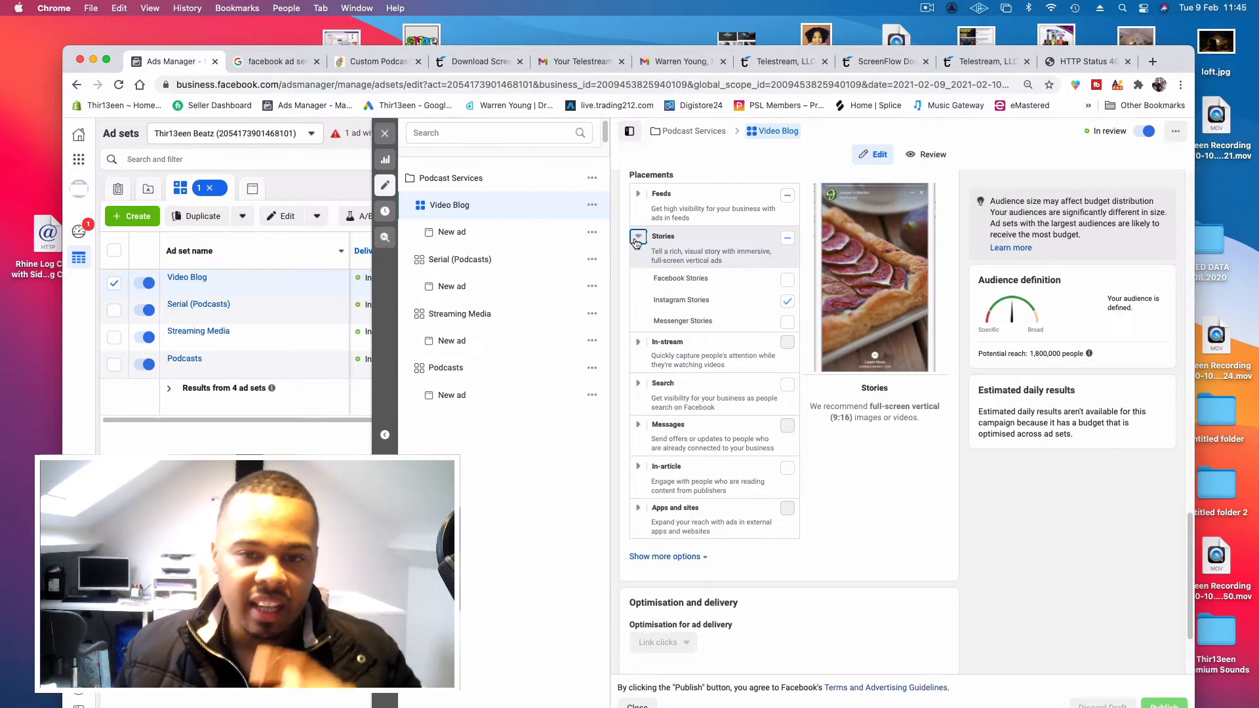
click(638, 238)
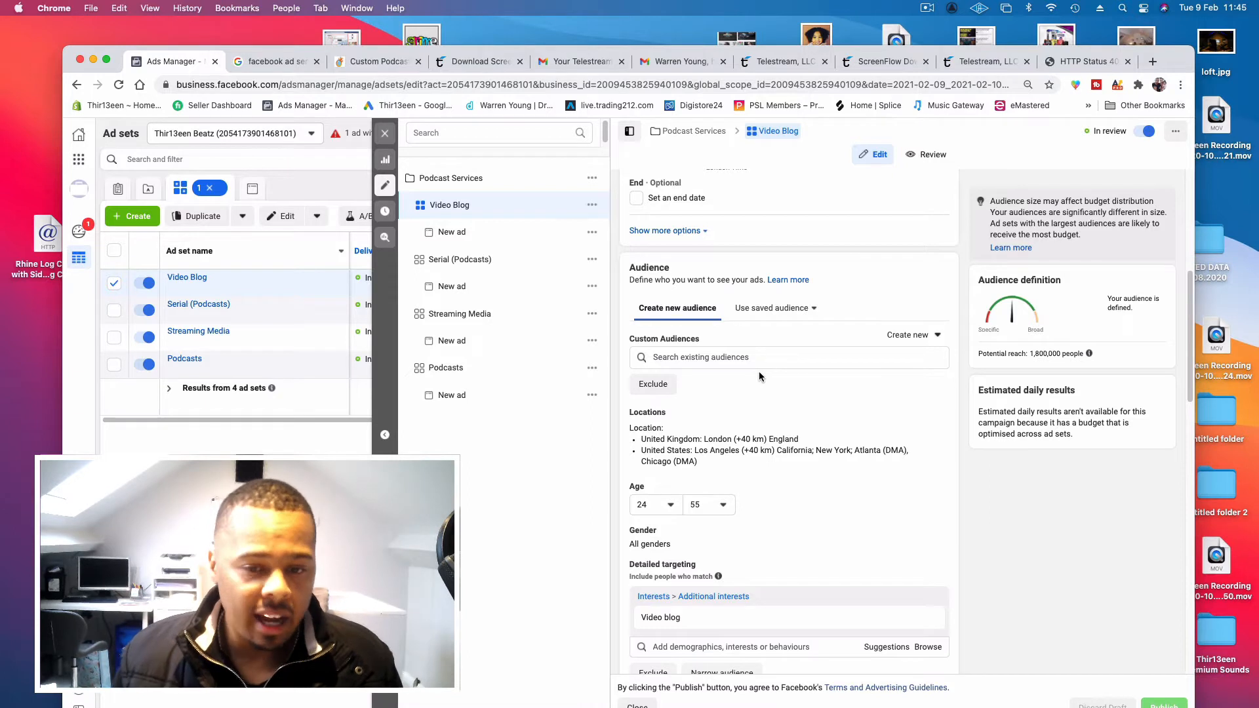
- Scroll through the Video Blog audience settings: London and US cities, ages 24–55
scroll(down, 3)
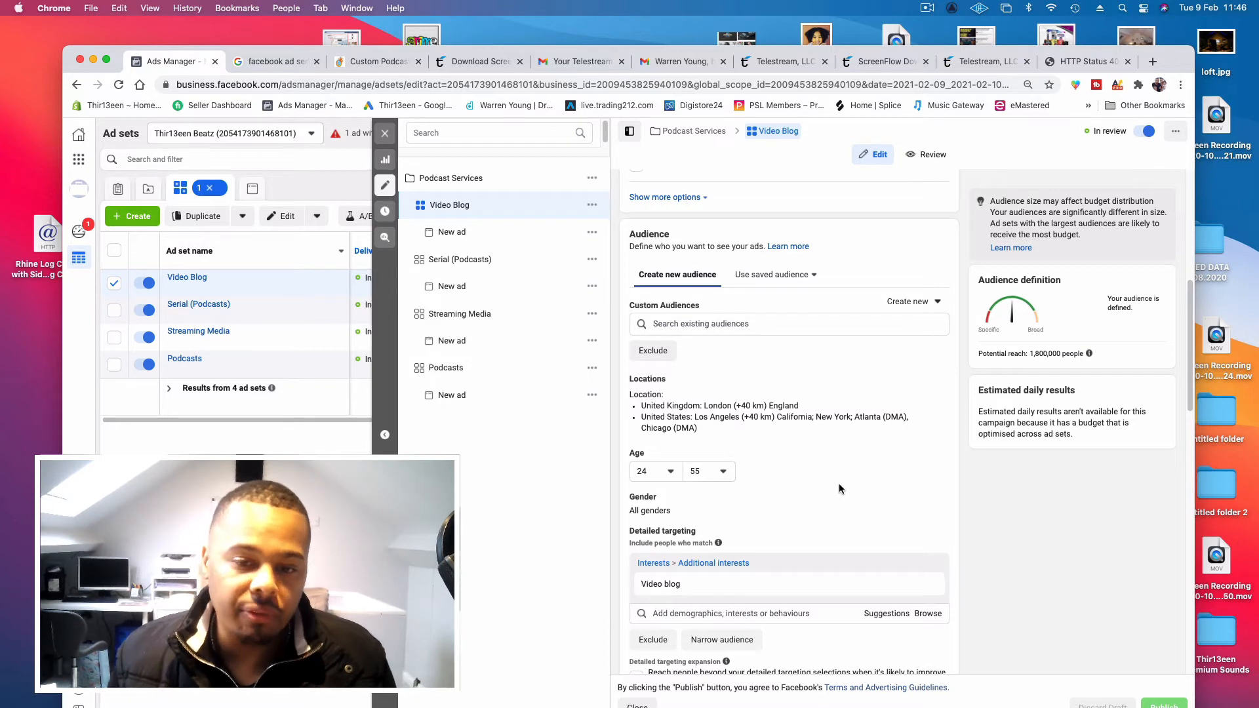
mouse_move(823, 497)
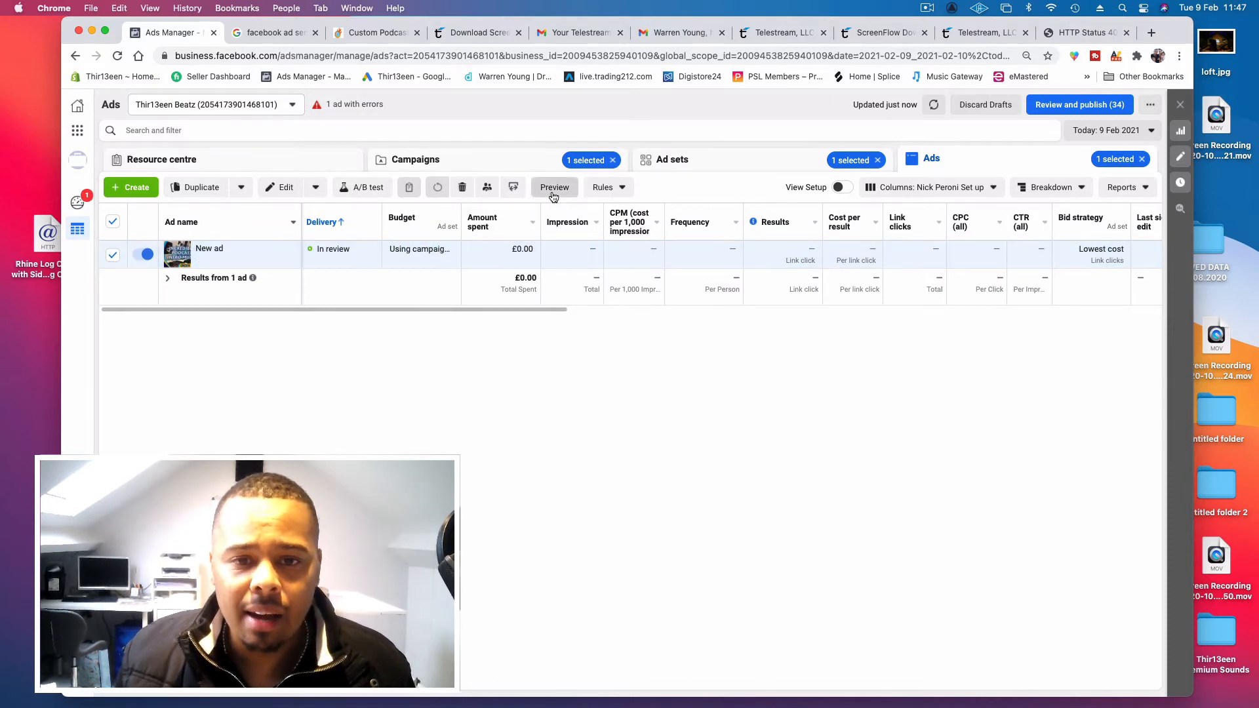
click(554, 186)
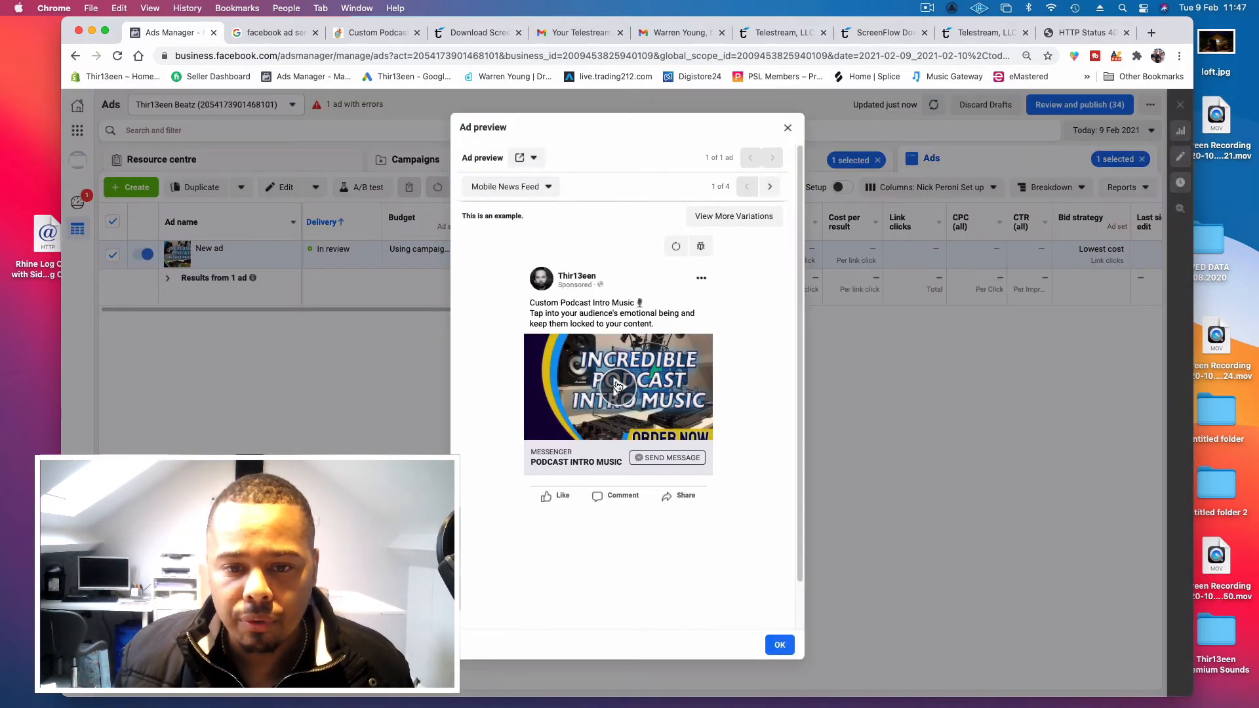
click(617, 386)
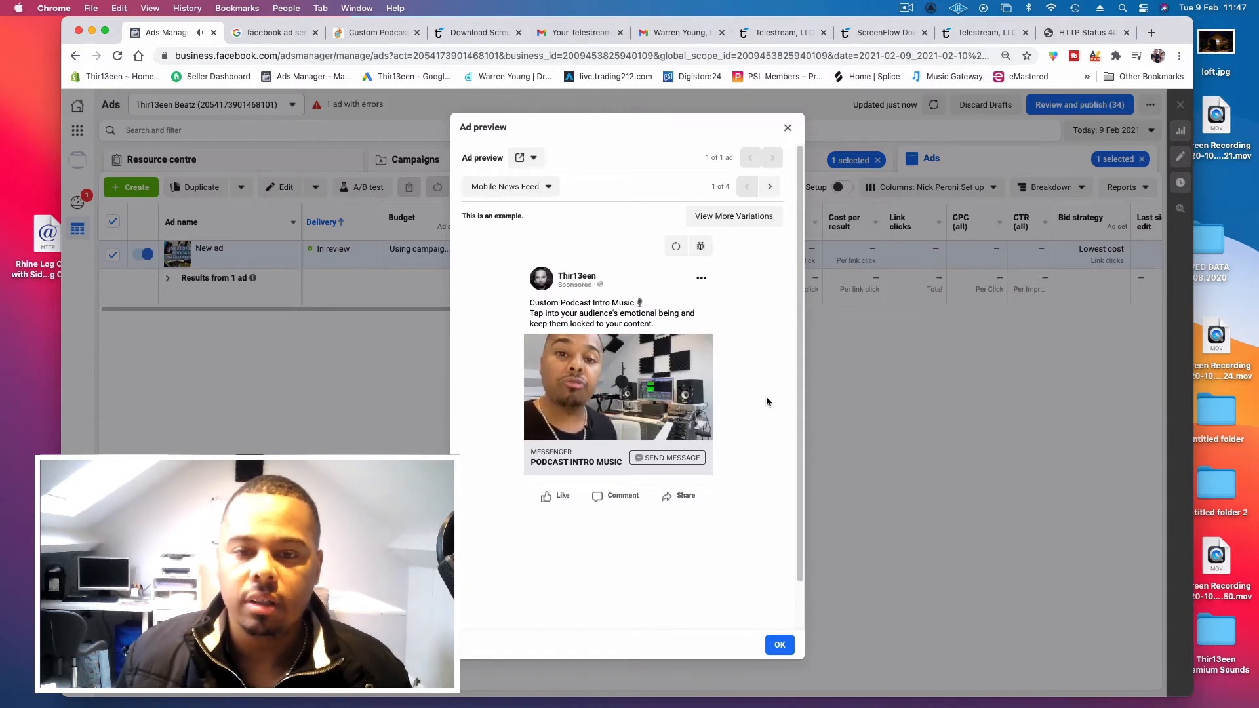
click(526, 157)
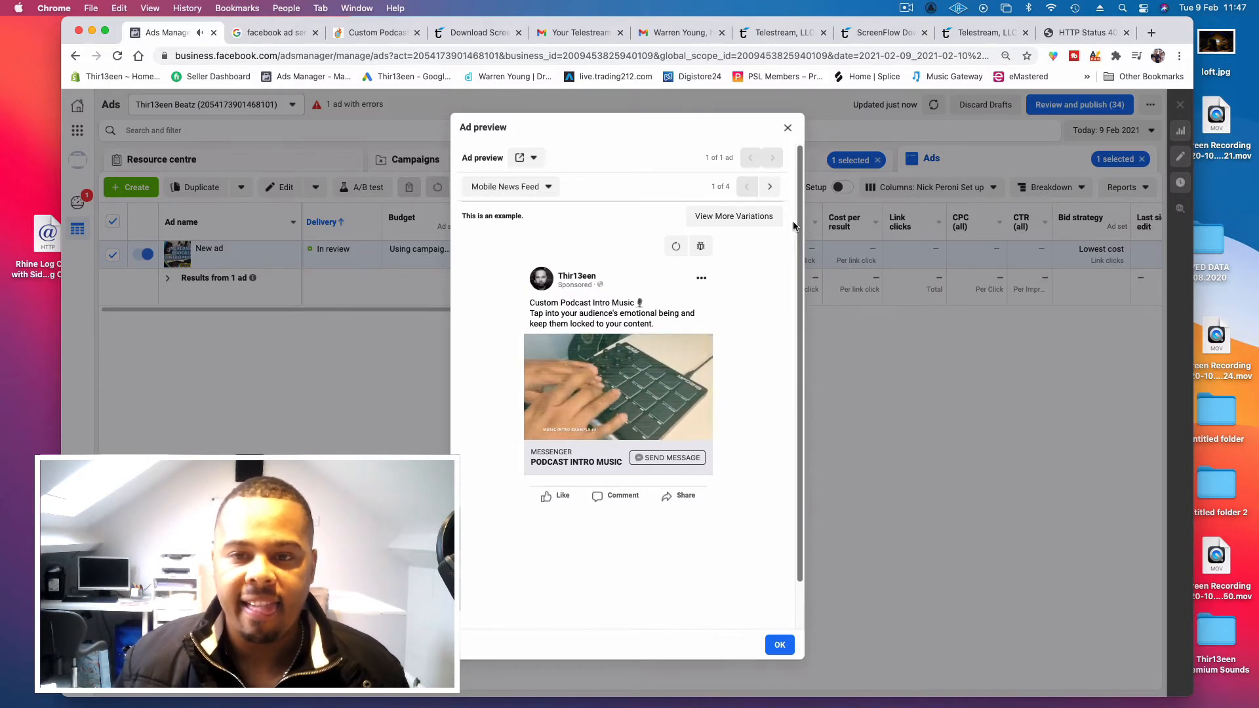
click(770, 187)
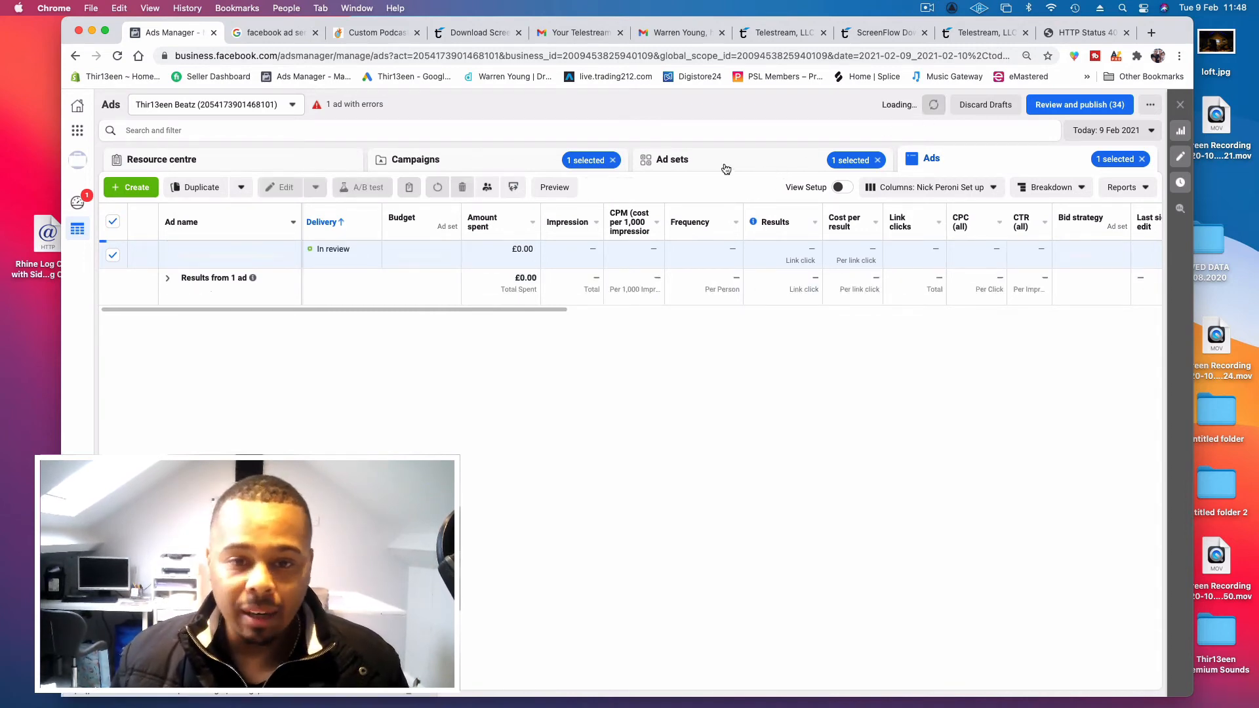
- Open the Video Blog ad's editor and review its Podcast Intro video and primary text
click(671, 159)
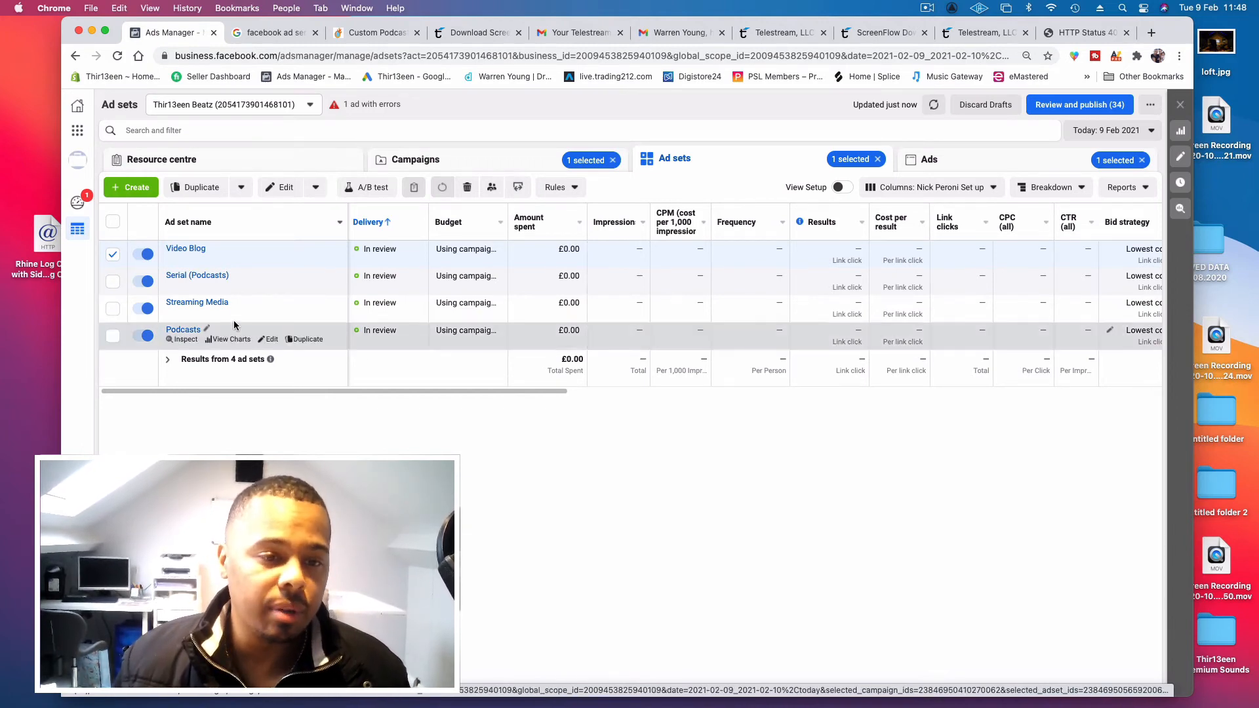
mouse_move(420, 409)
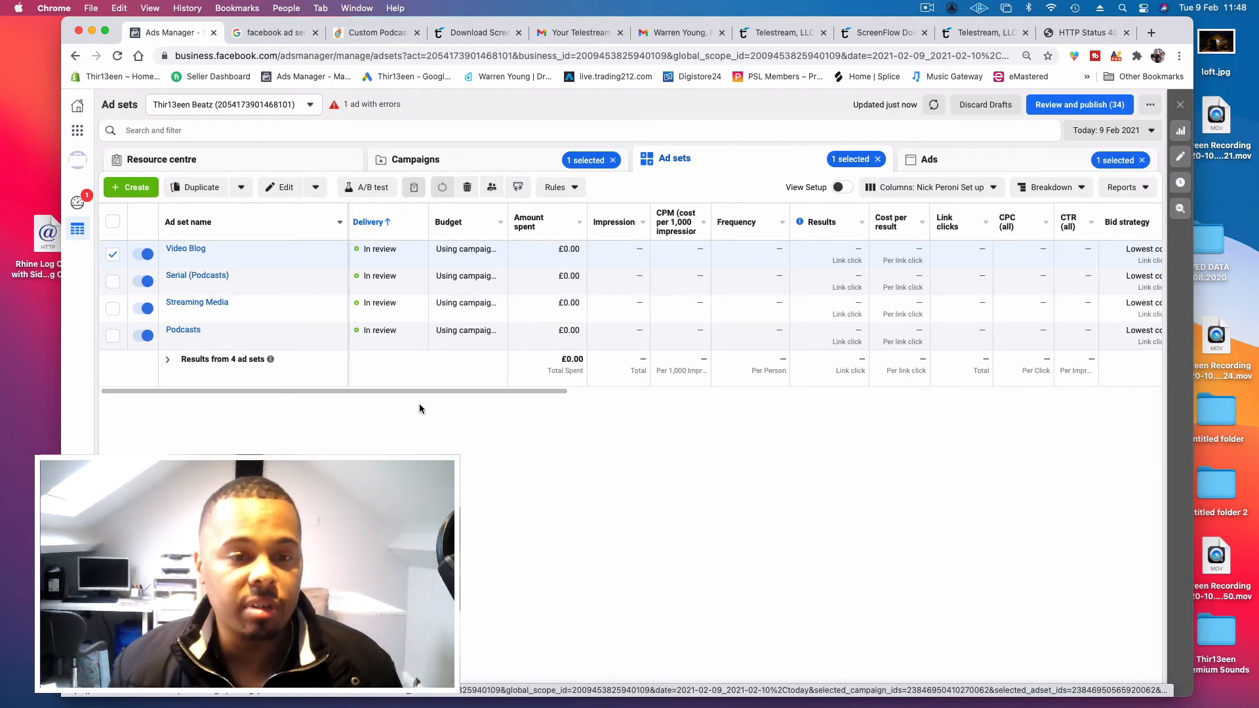
mouse_move(435, 417)
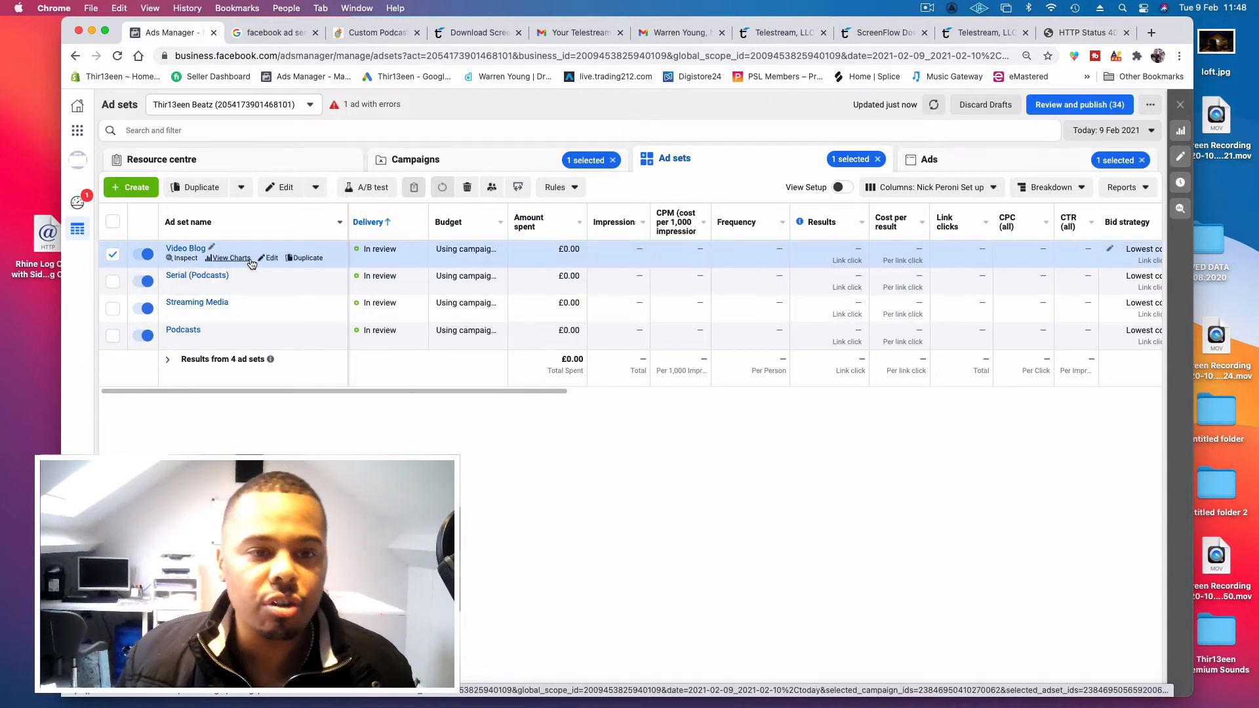
mouse_move(210, 248)
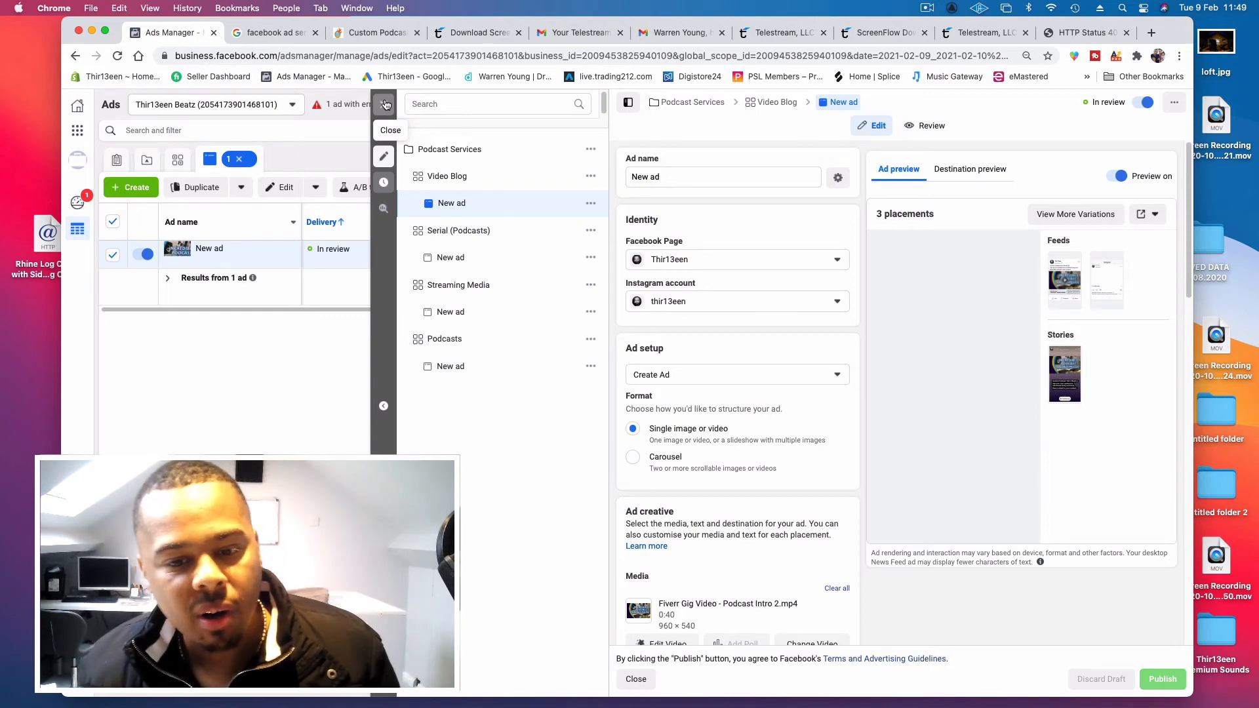
scroll(down, 3)
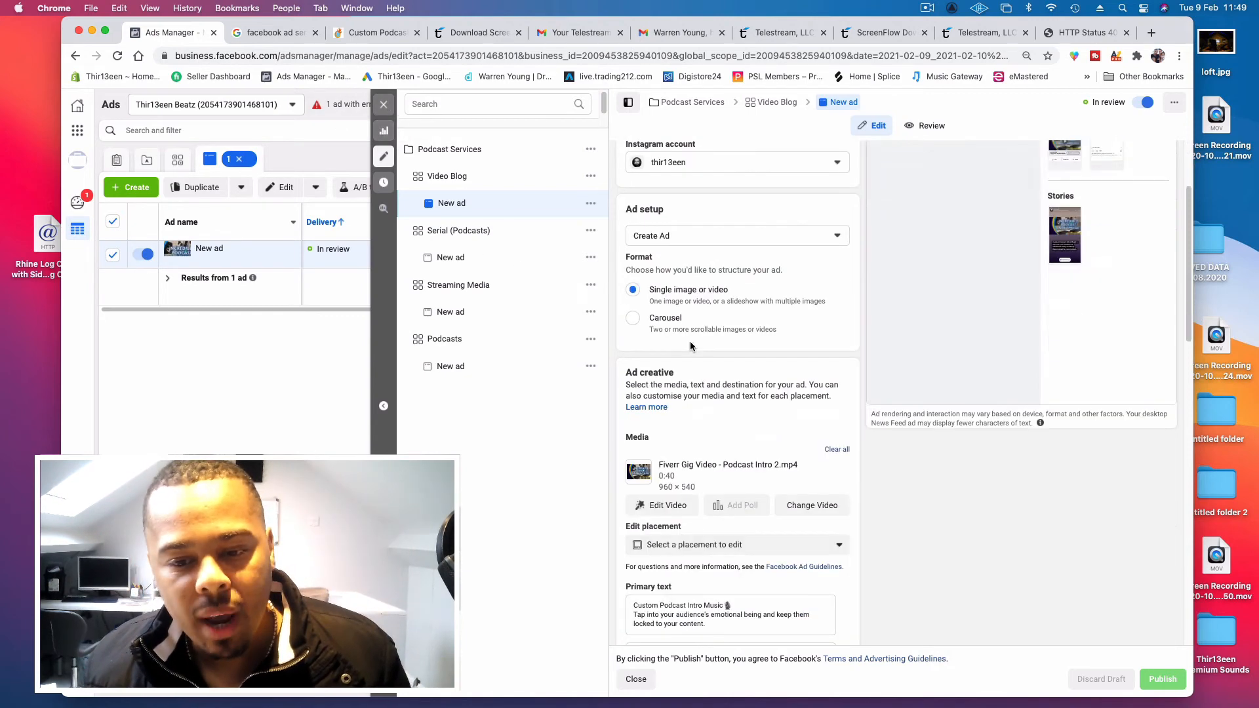